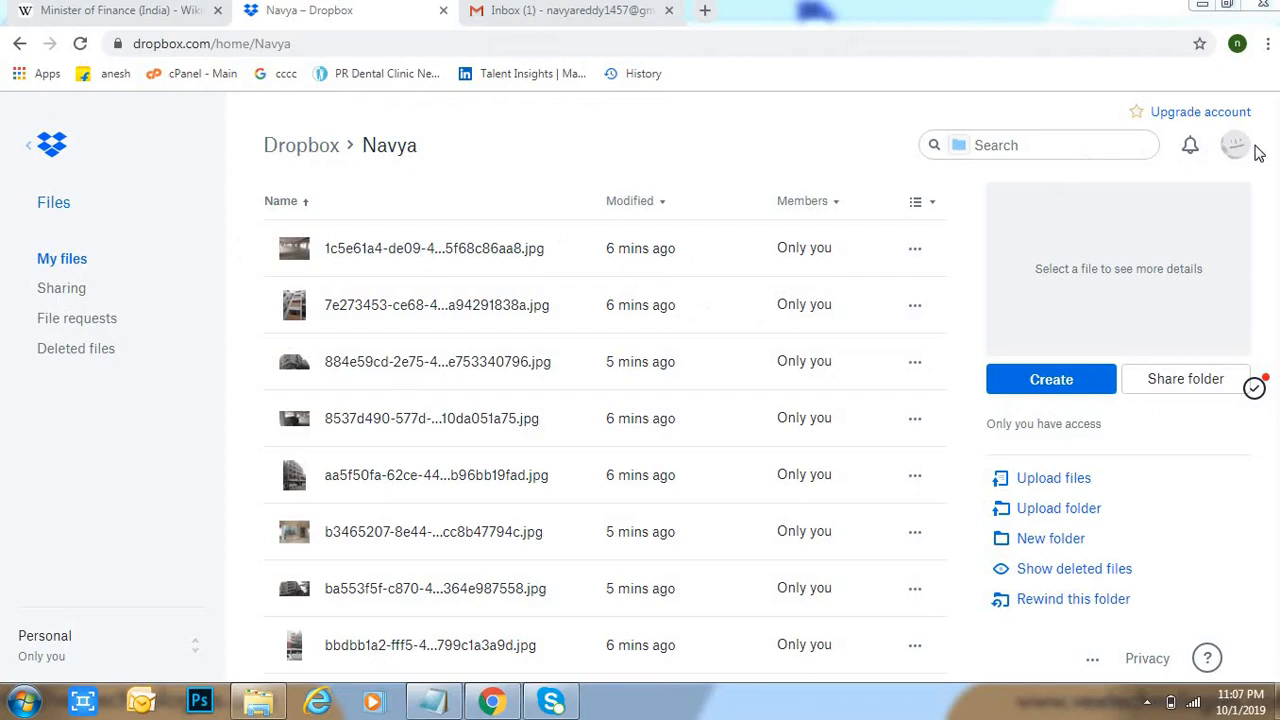
mouse_move(1240, 150)
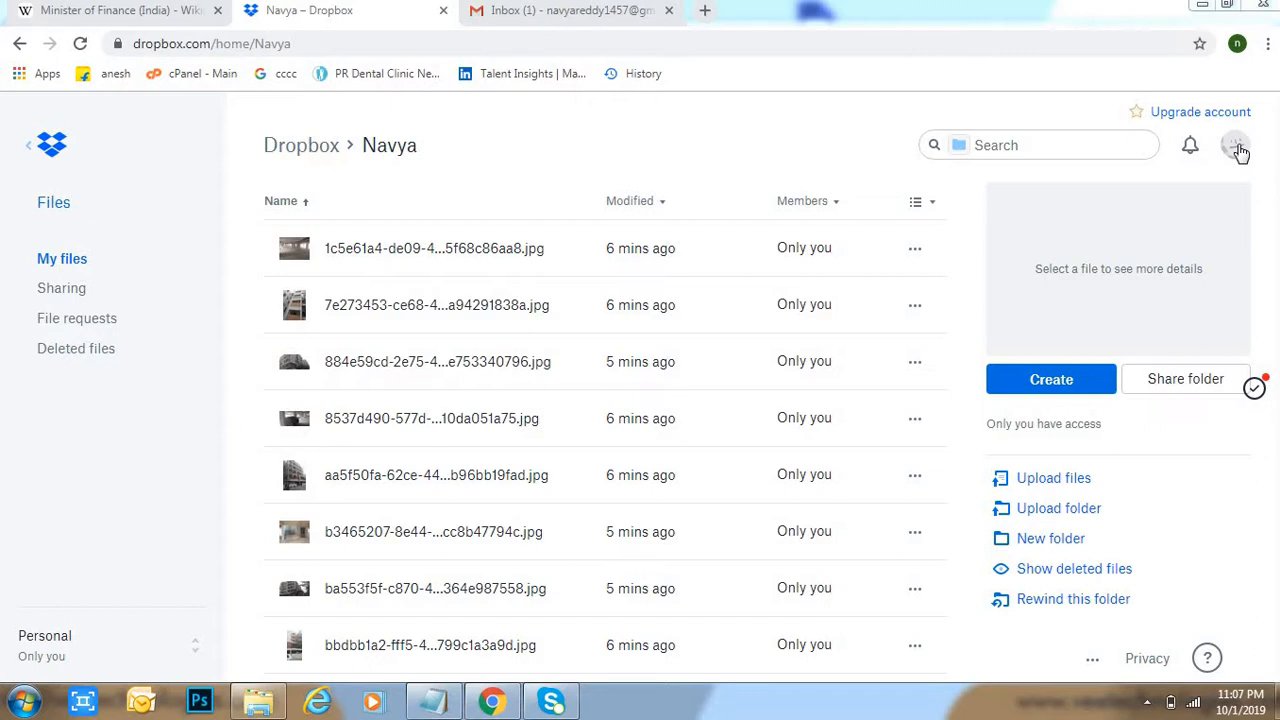
Open the account menu from the avatar to reach the personal account settings.
left_click(1236, 144)
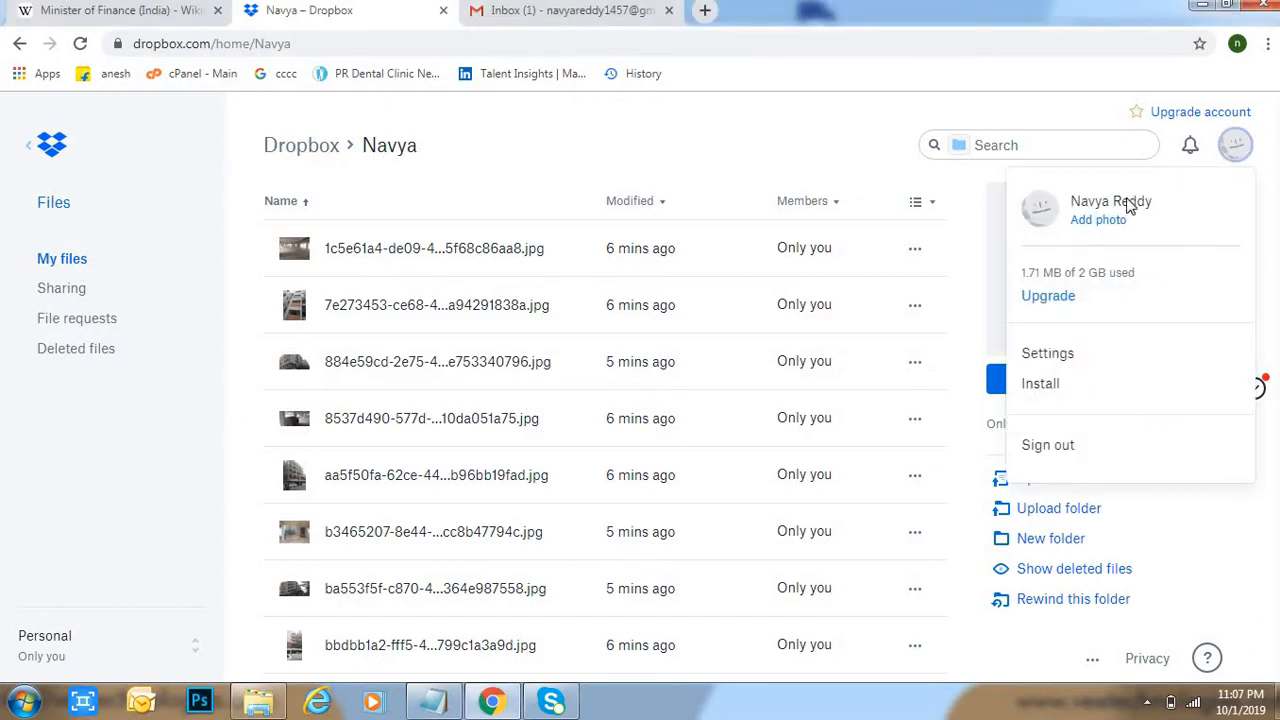
mouse_move(1130, 238)
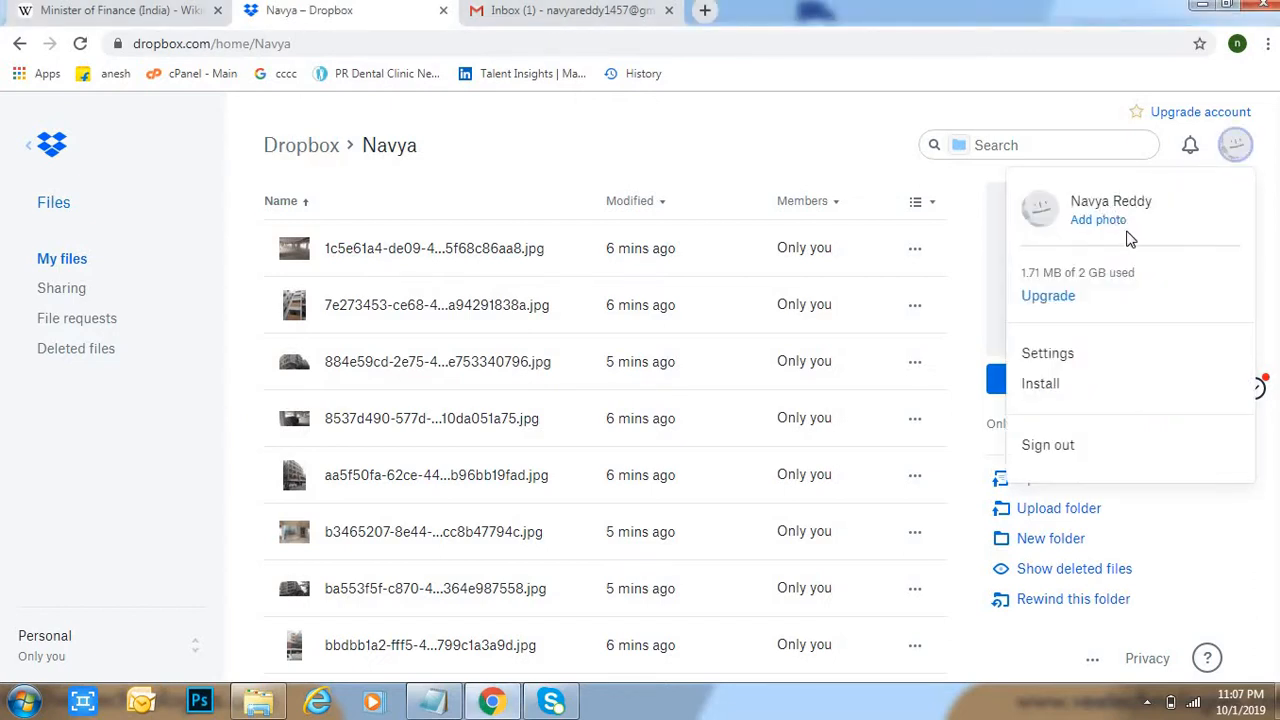
mouse_move(1076, 358)
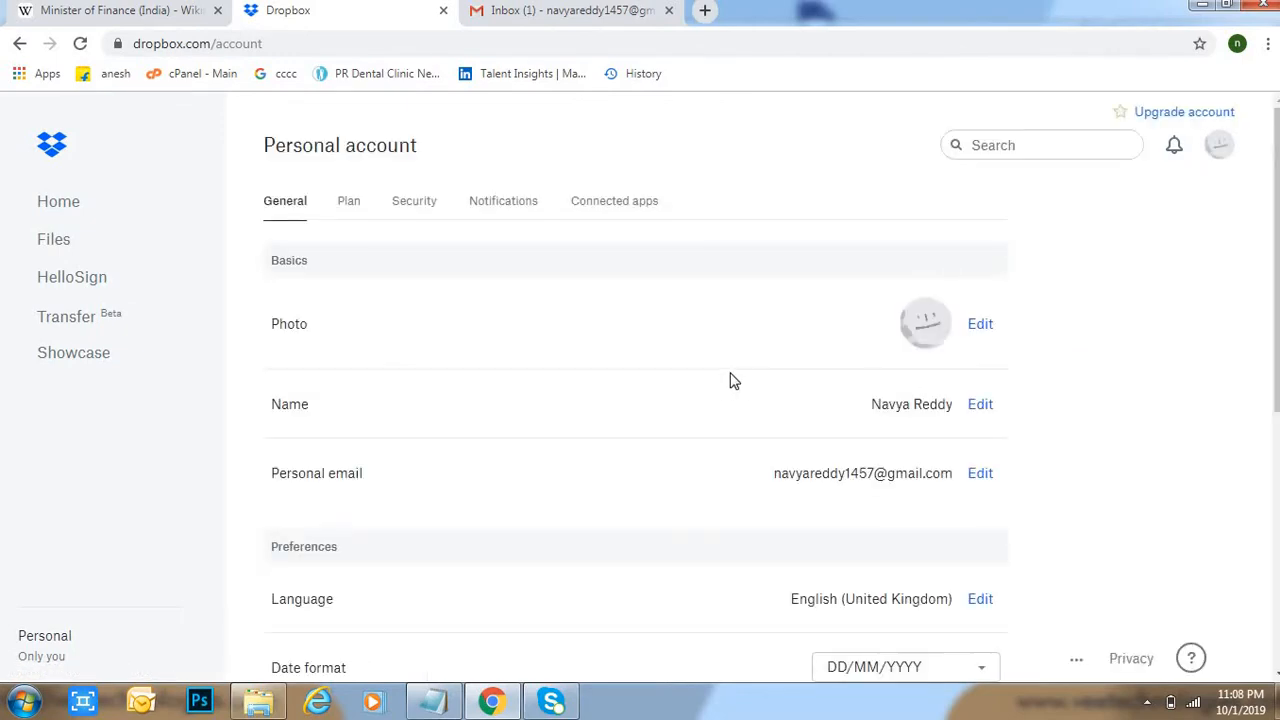
mouse_move(336, 280)
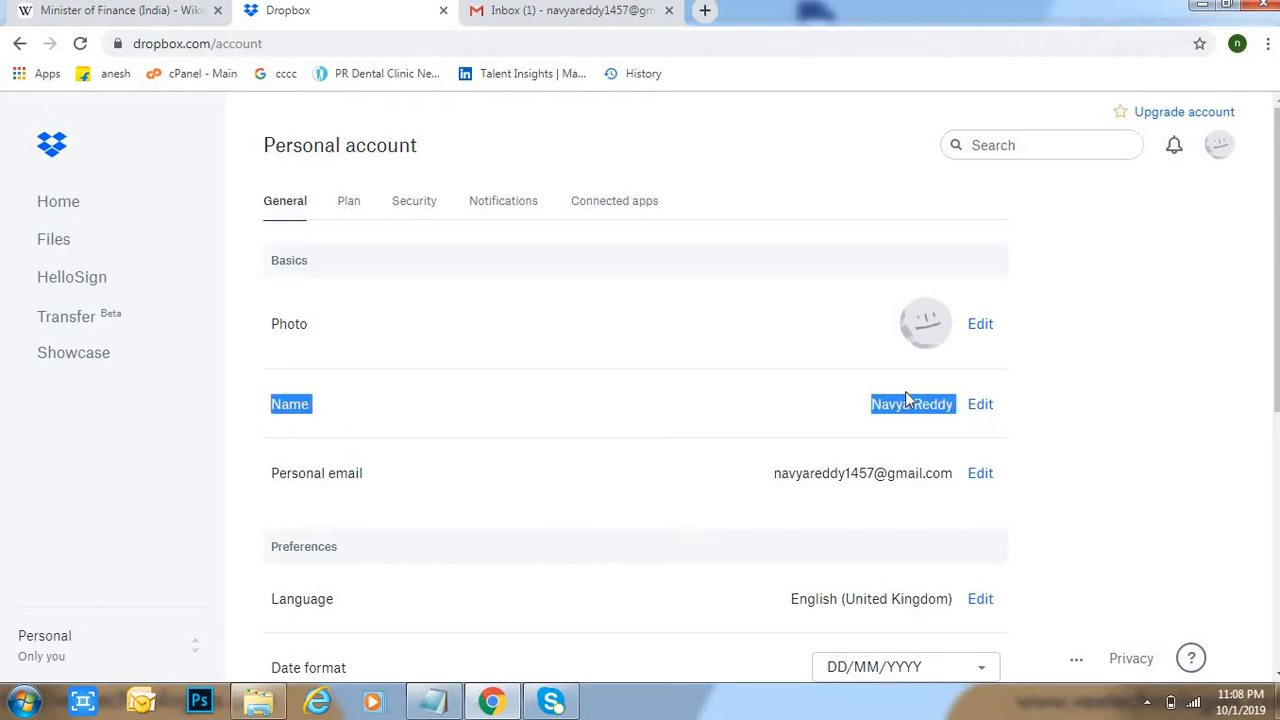
mouse_move(980, 404)
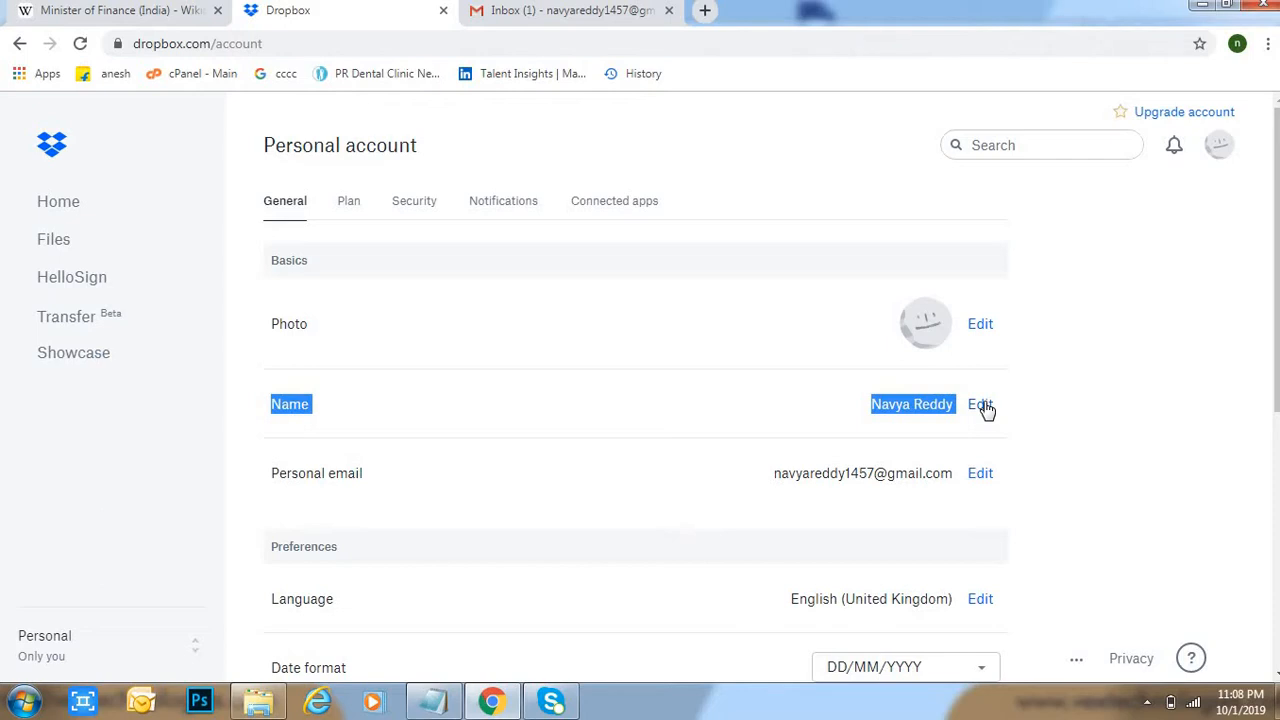
Change the account's last name from 'Reddy' to 'R' in the name form and save it.
left_click(980, 404)
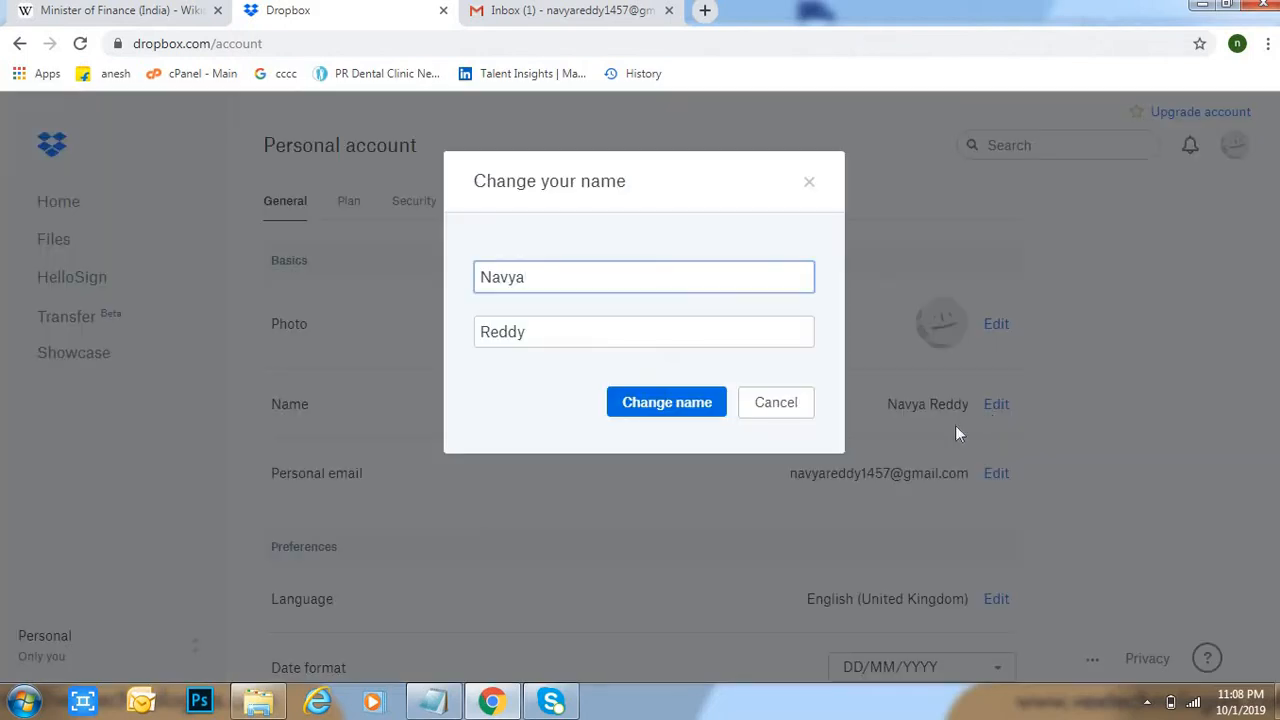
left_click(564, 332)
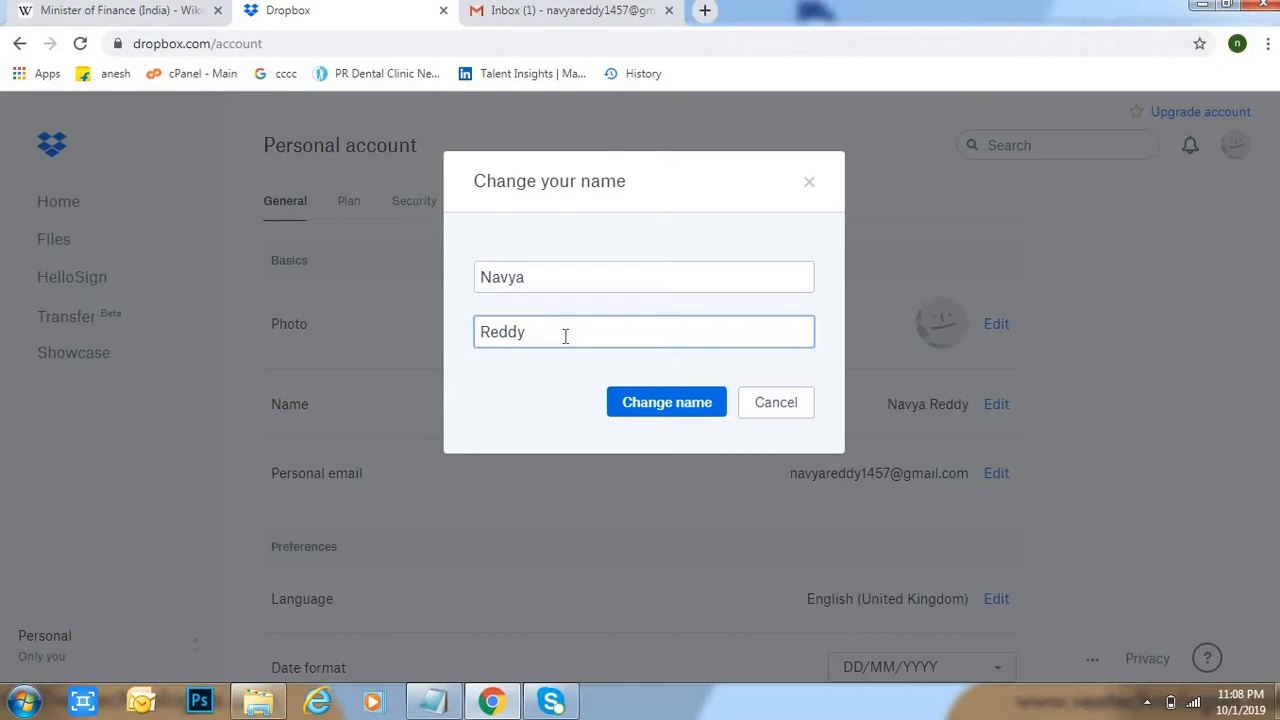
key("Backspace")
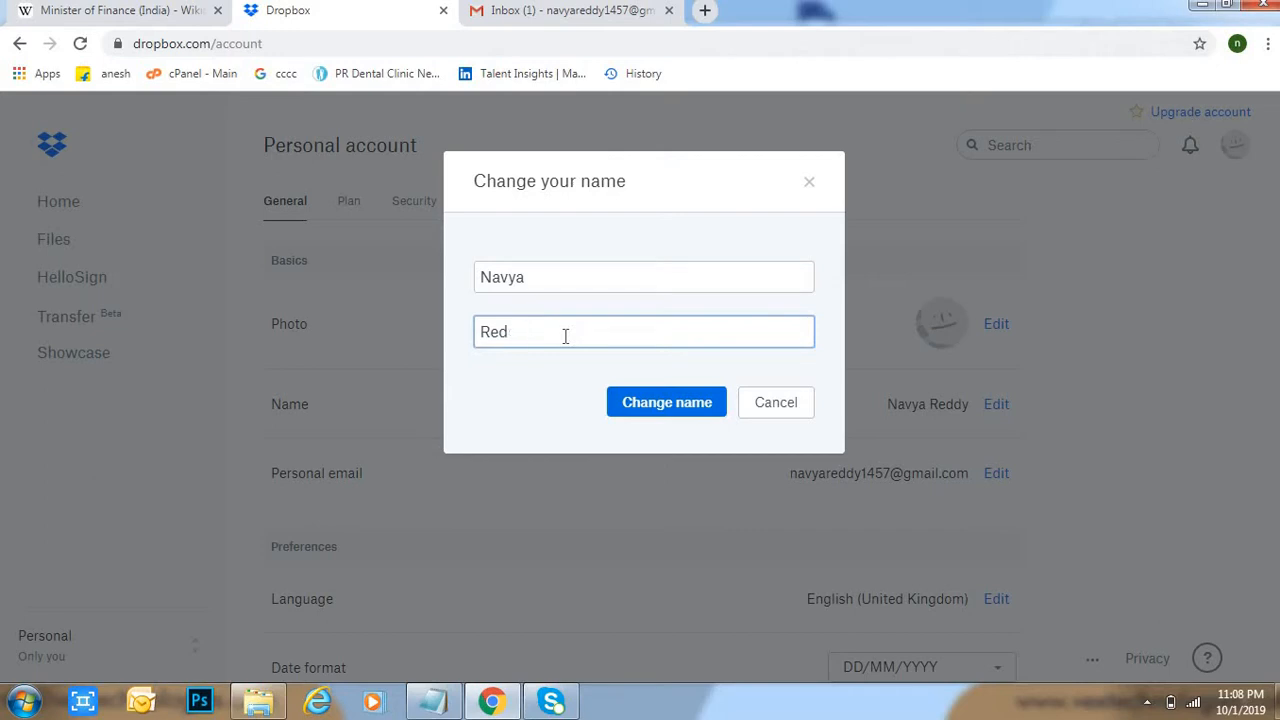
left_click(666, 402)
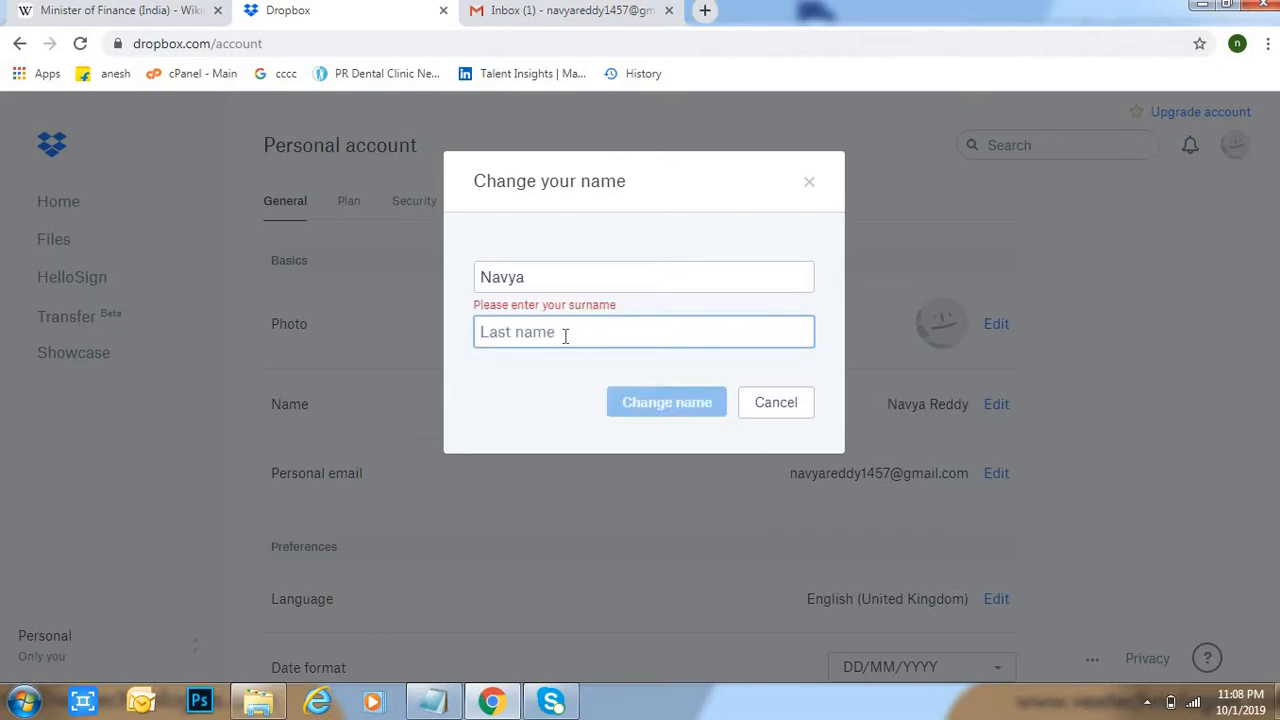
type("R")
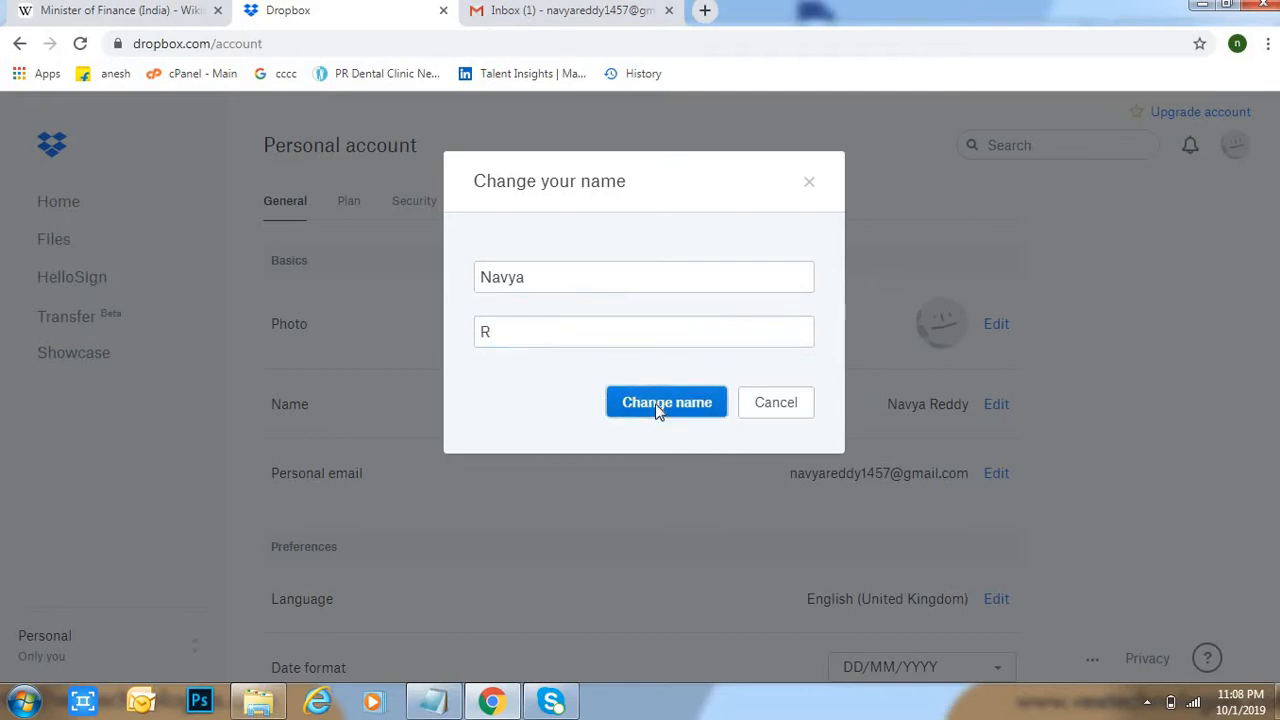
left_click(666, 402)
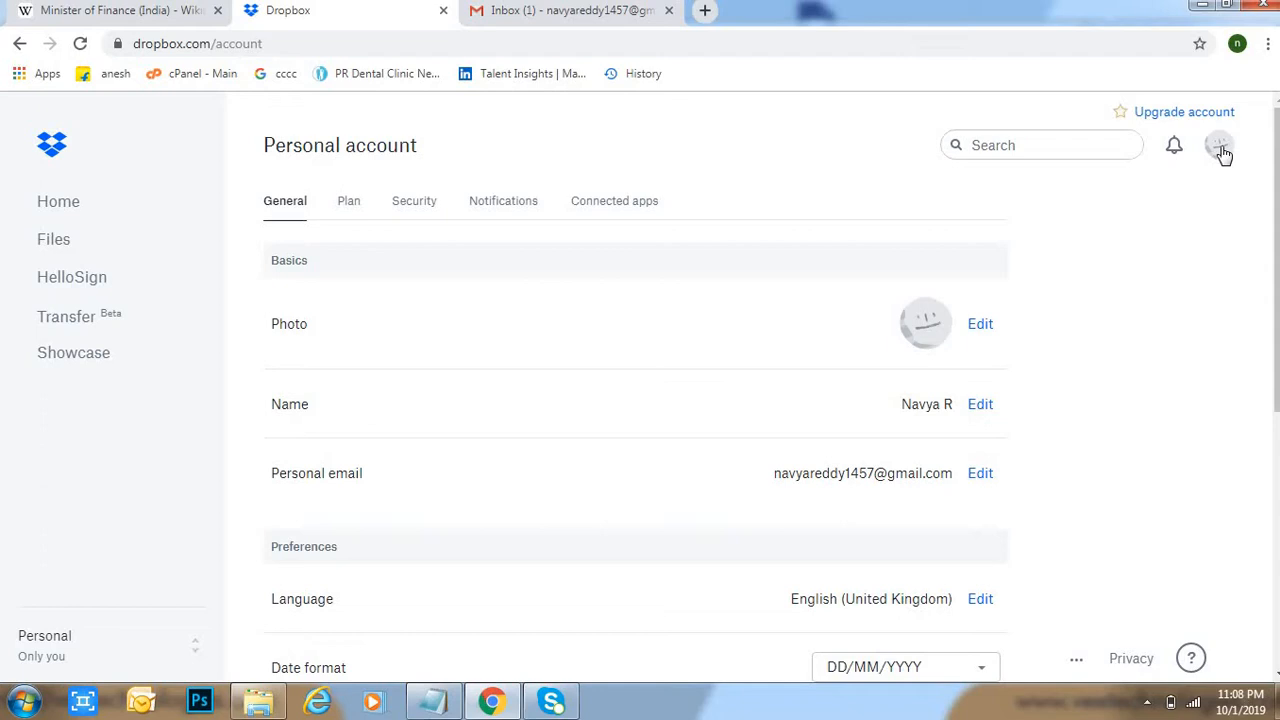
left_click(1220, 144)
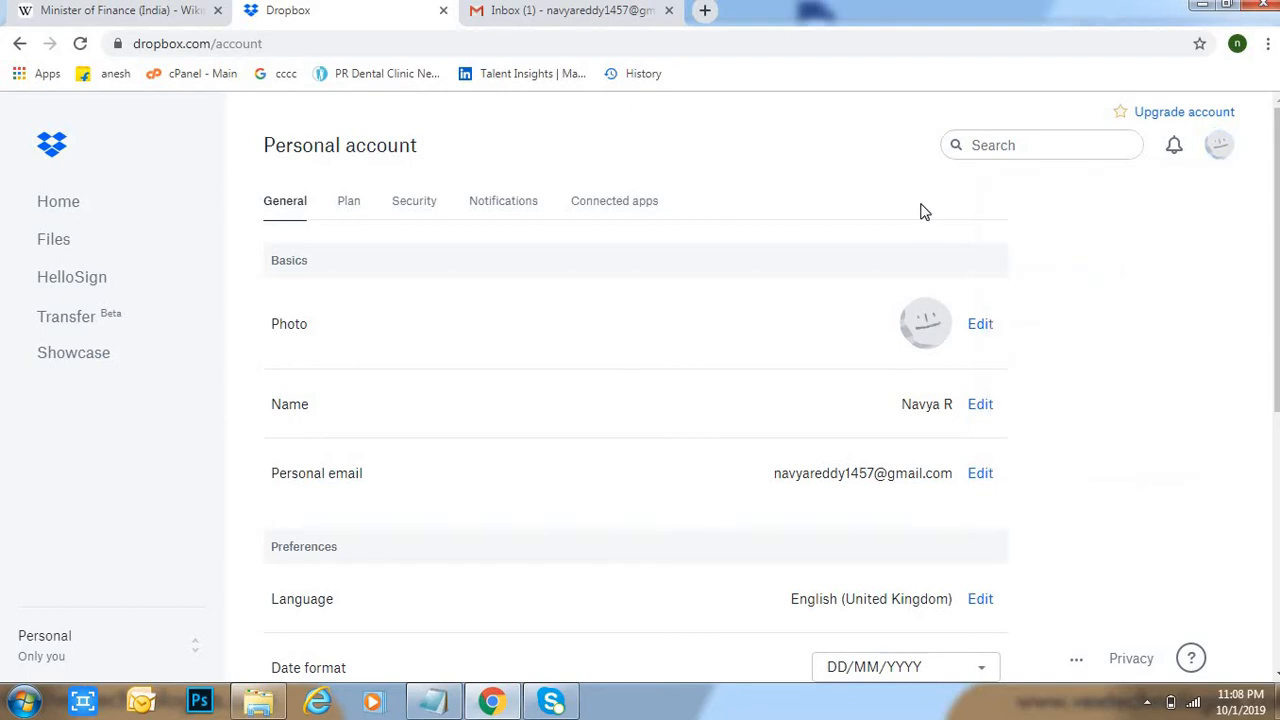
mouse_move(1024, 712)
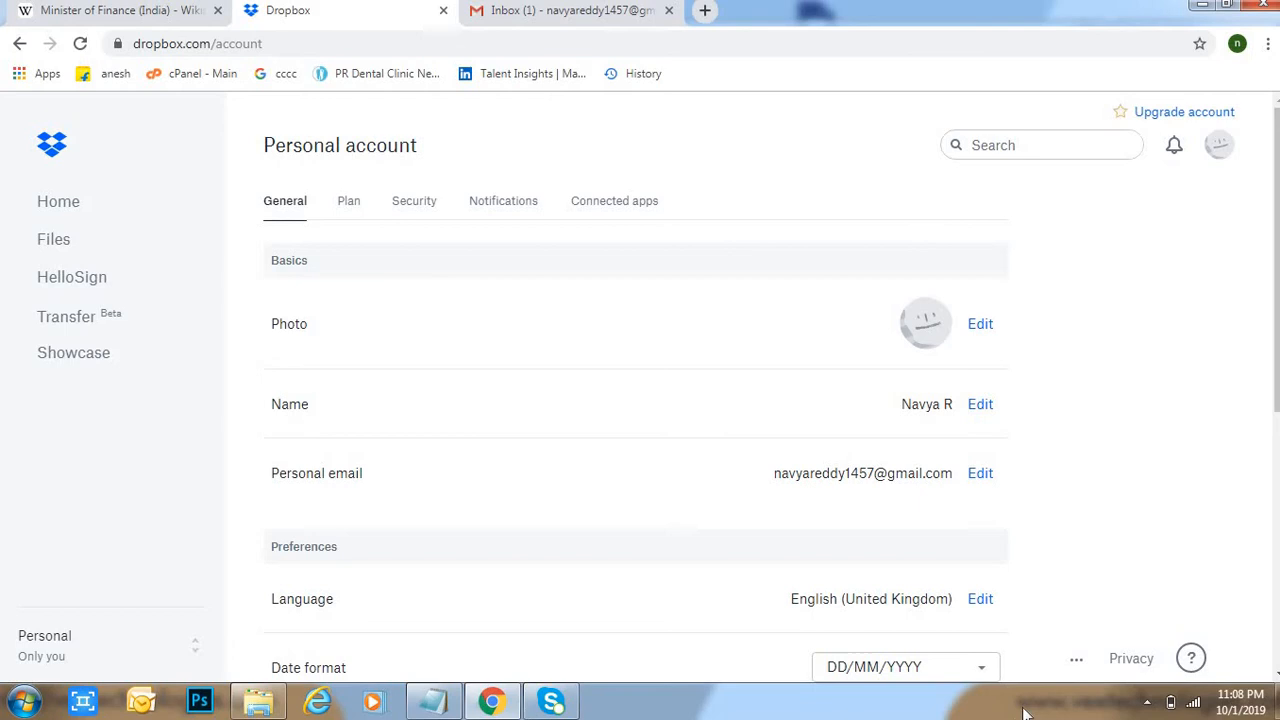